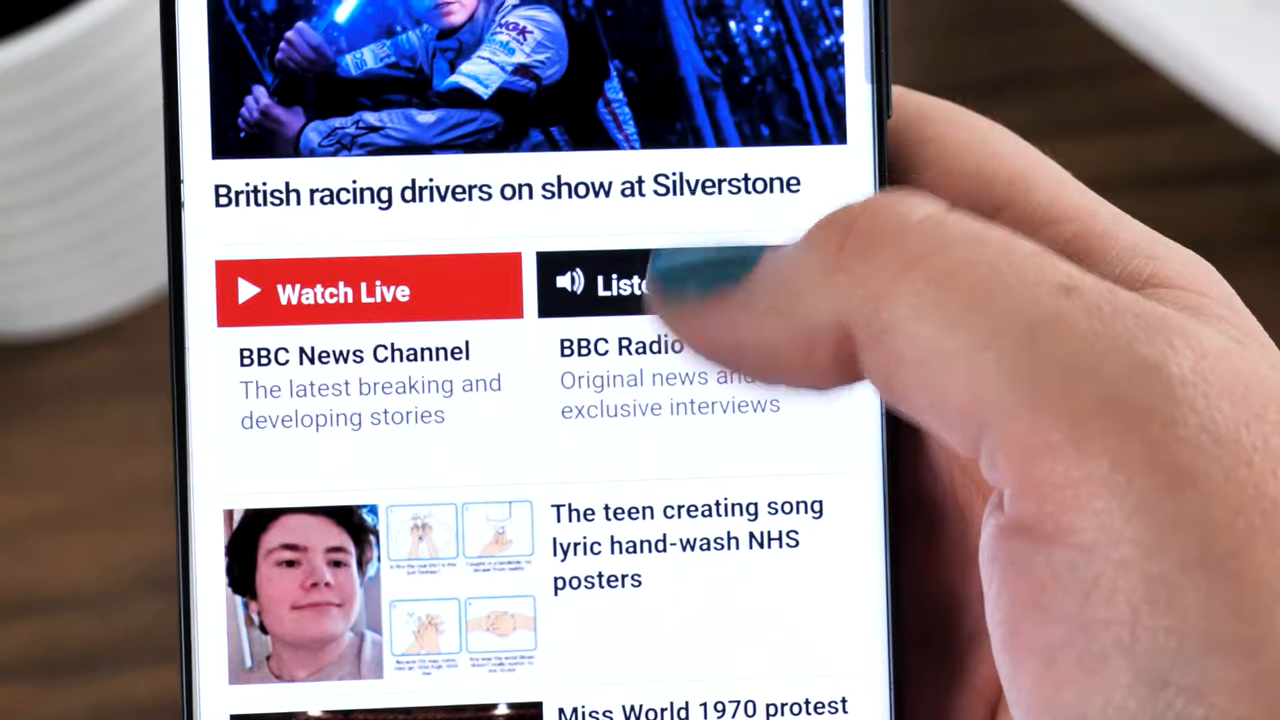
{"action": "scroll", "scroll_direction": "down", "scroll_amount": 3}
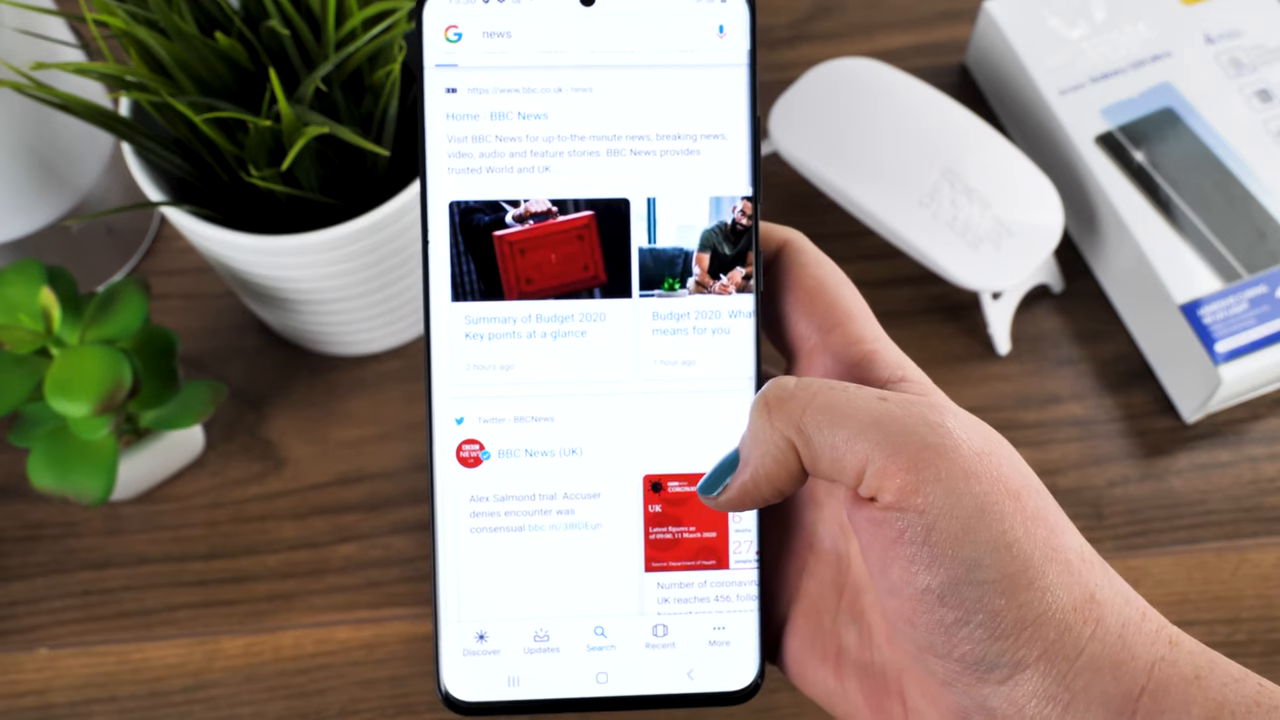
{"action": "scroll", "scroll_direction": "down", "scroll_amount": 3}
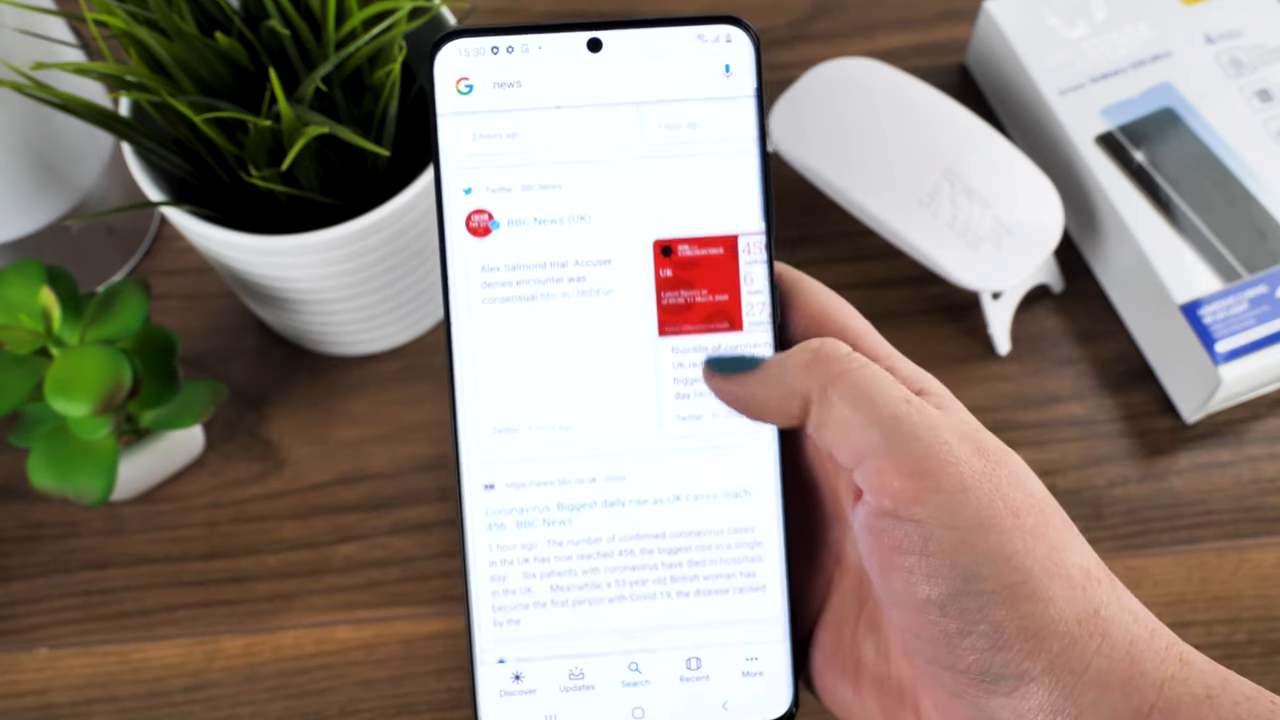